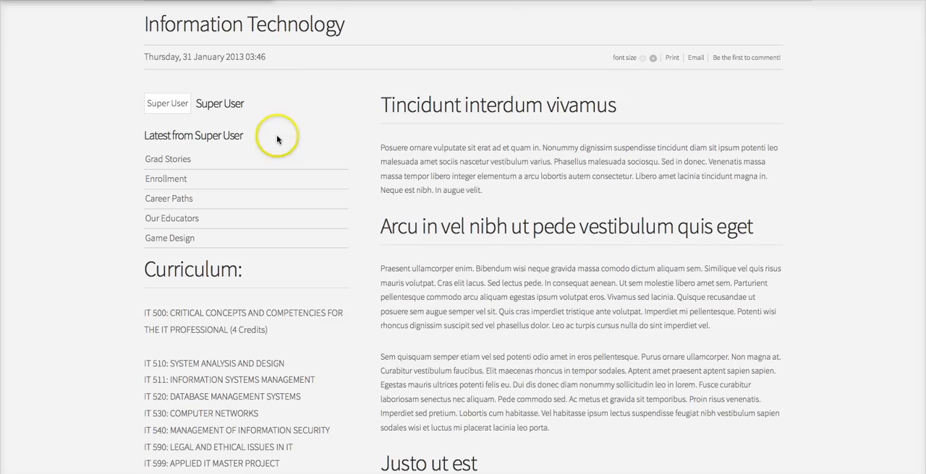
mouse_move(172, 145)
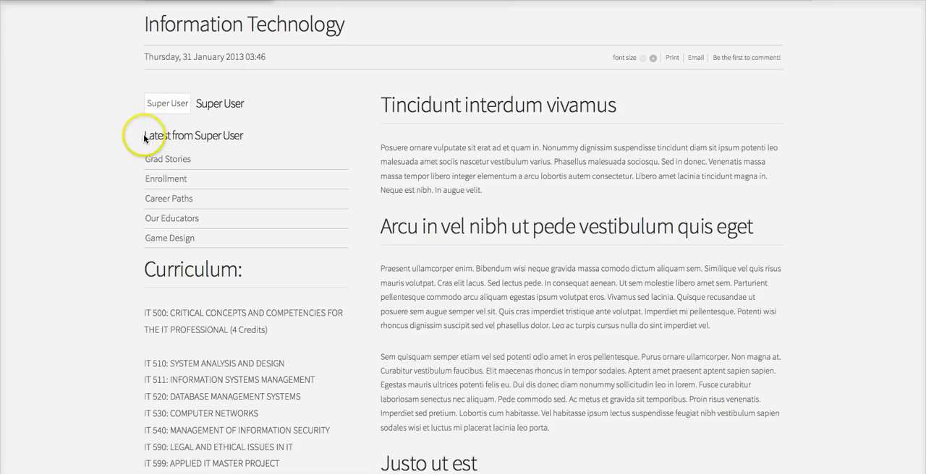
mouse_move(224, 143)
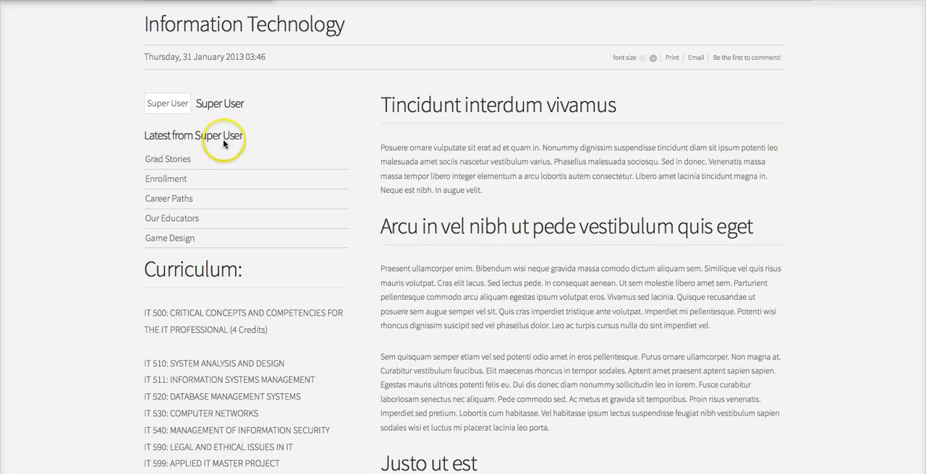
mouse_move(249, 139)
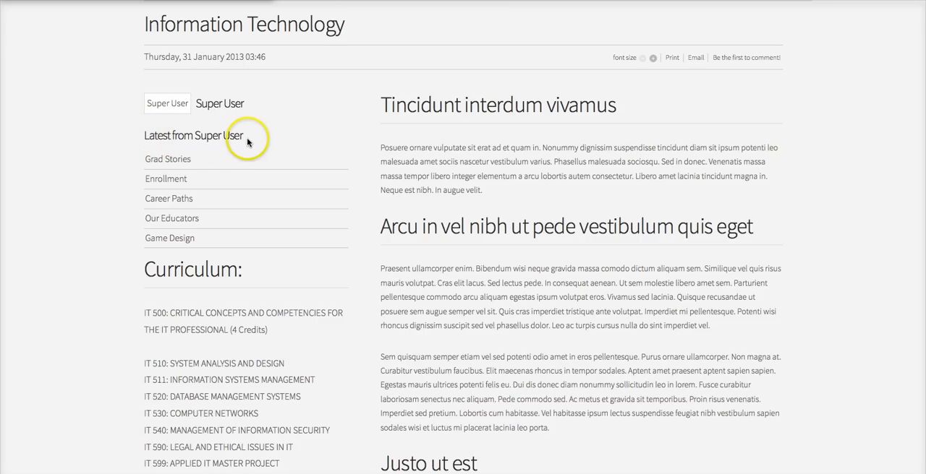
mouse_move(252, 95)
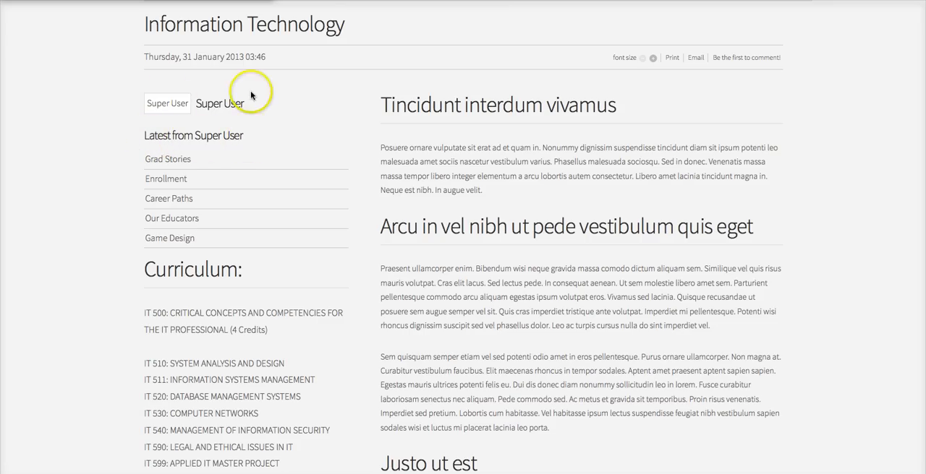
mouse_move(103, 142)
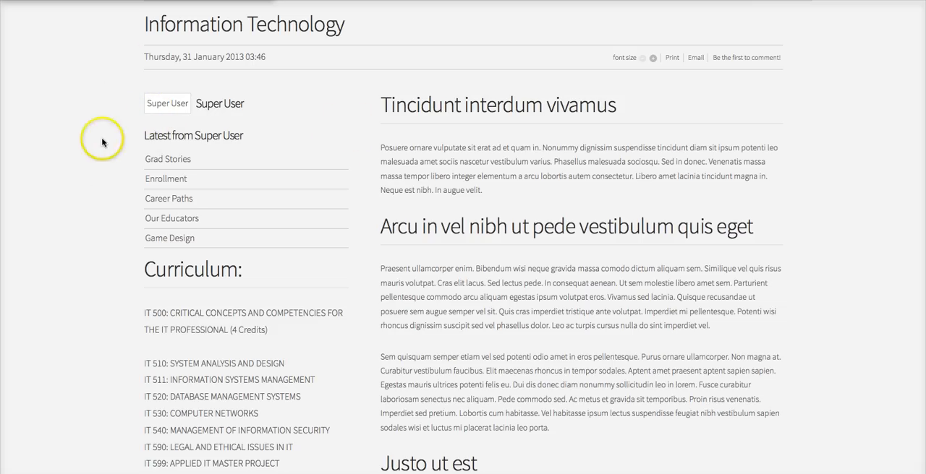
mouse_move(123, 101)
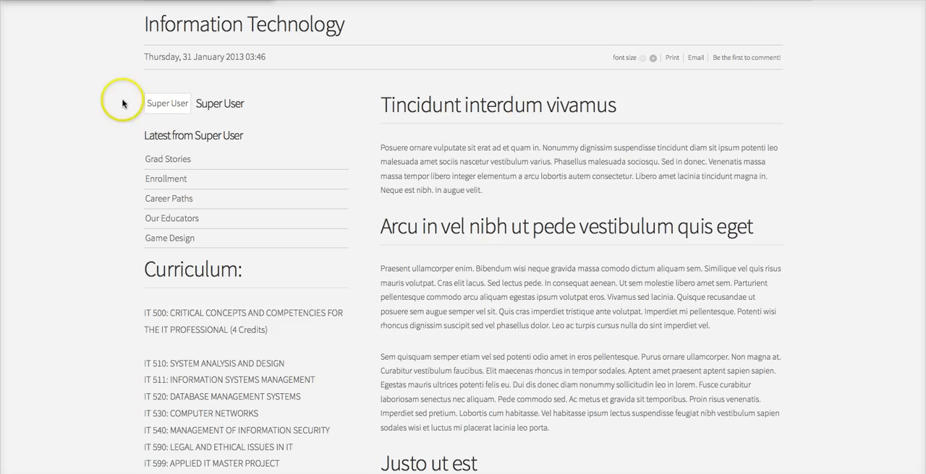
mouse_move(159, 152)
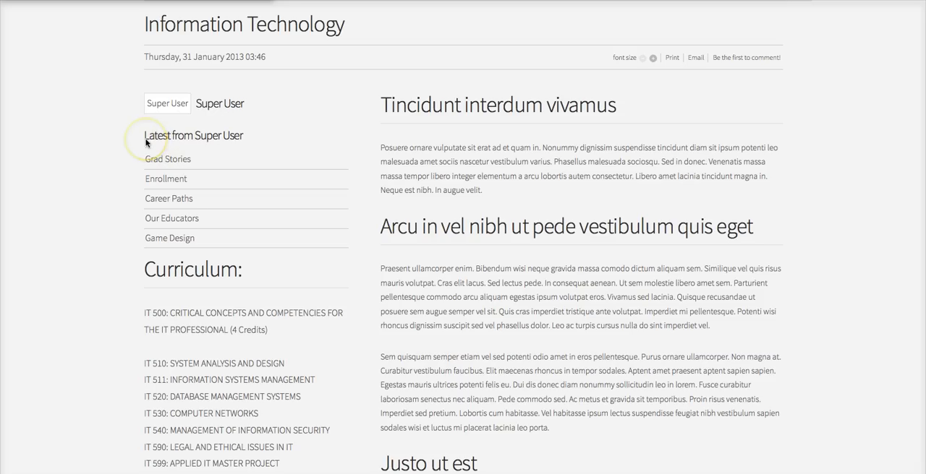
mouse_move(234, 142)
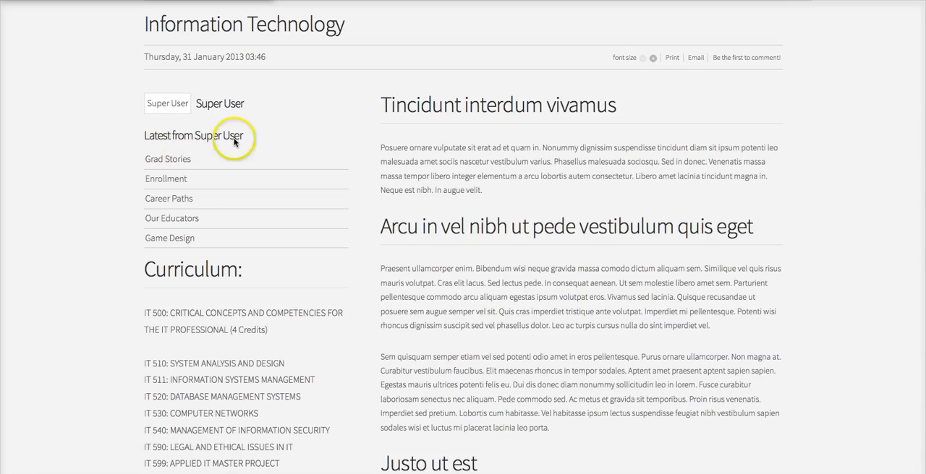
mouse_move(225, 142)
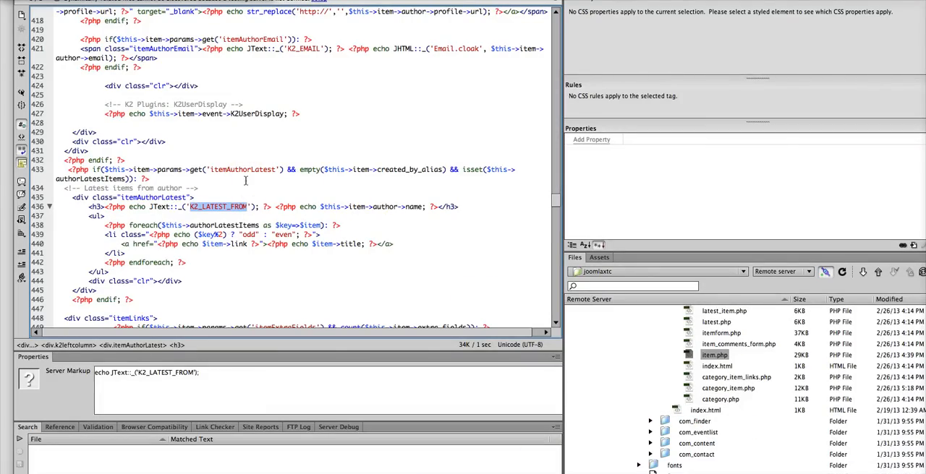
mouse_move(182, 140)
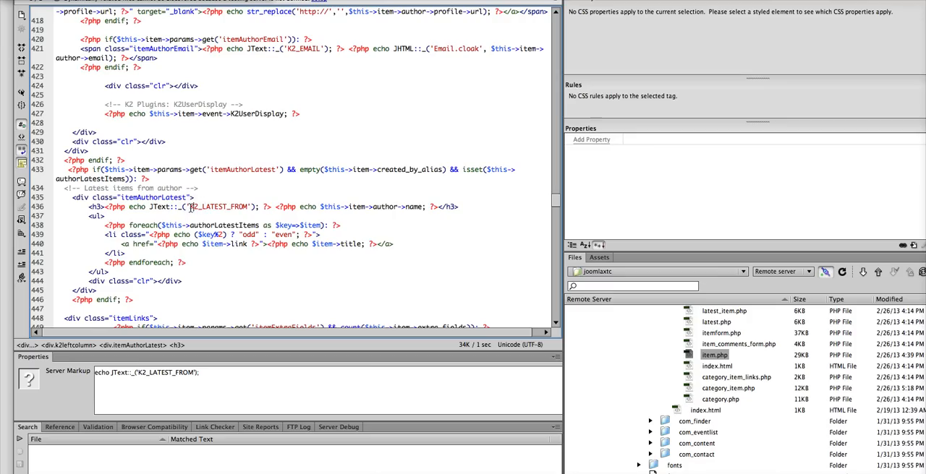
Step: Select the K2_LATEST_FROM constant in the itemAuthorLatest block of item.php
double_click(217, 207)
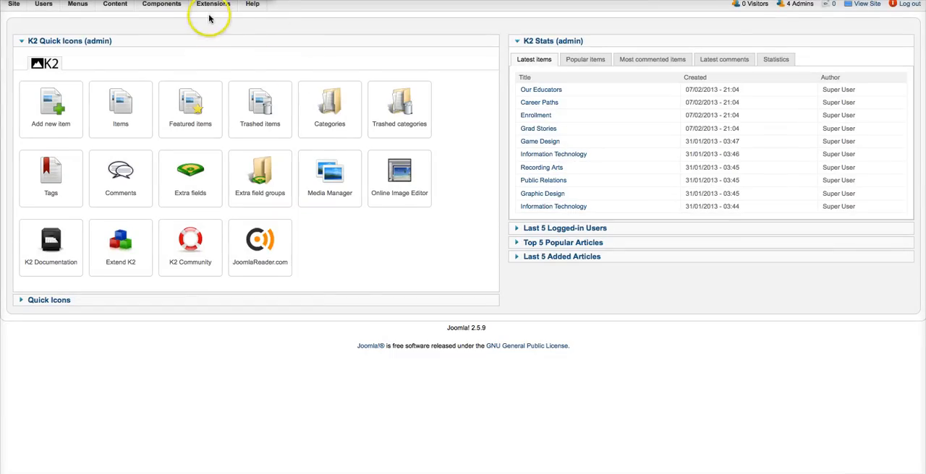
Step: Show the Language Manager's Overrides list via the Extensions menu
click(213, 4)
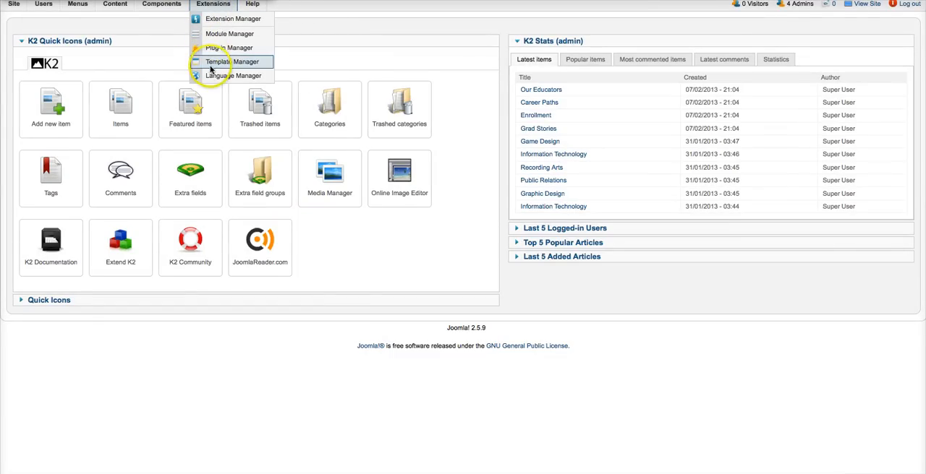
click(235, 75)
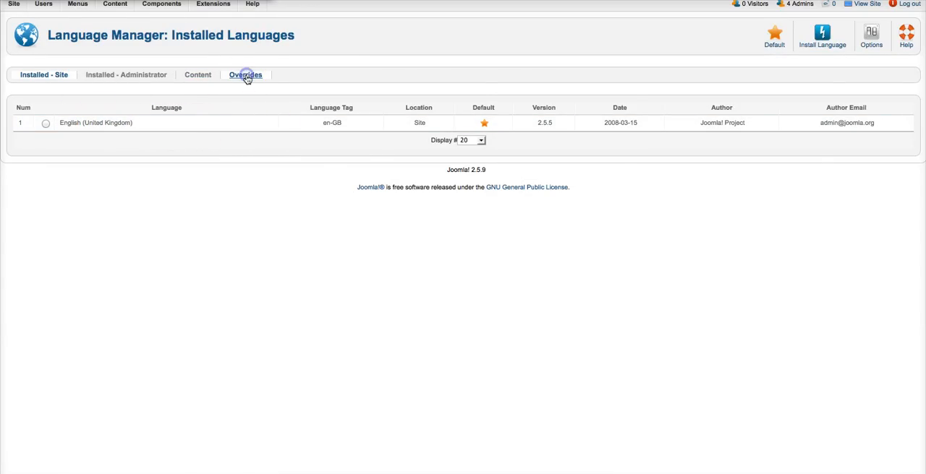
click(246, 75)
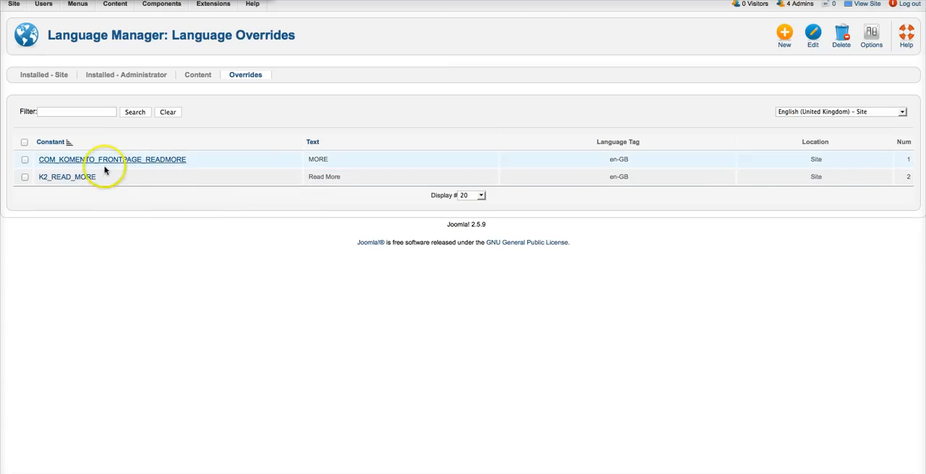
mouse_move(758, 180)
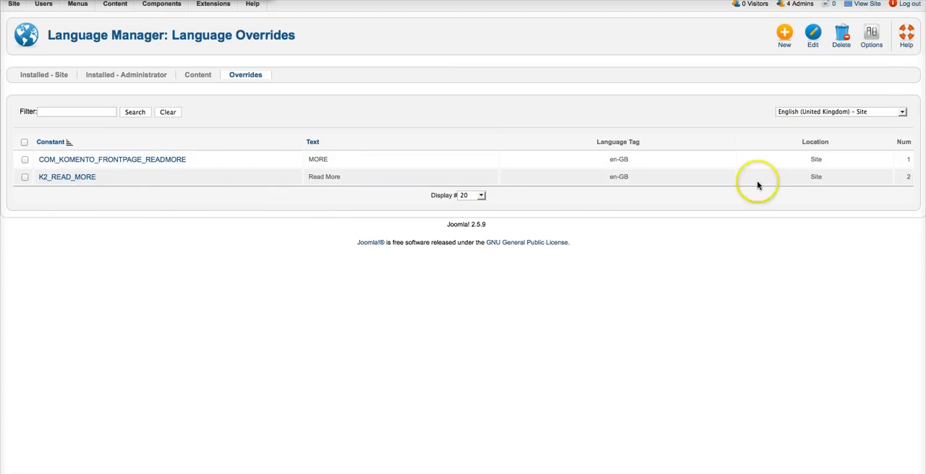
mouse_move(871, 37)
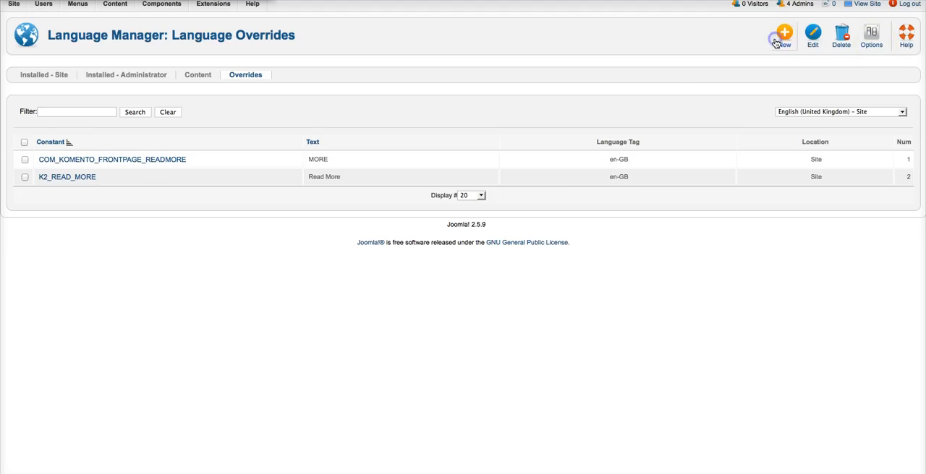
Step: Start a new override and fill its constant with K2_LATEST_FROM found by constant search
click(784, 35)
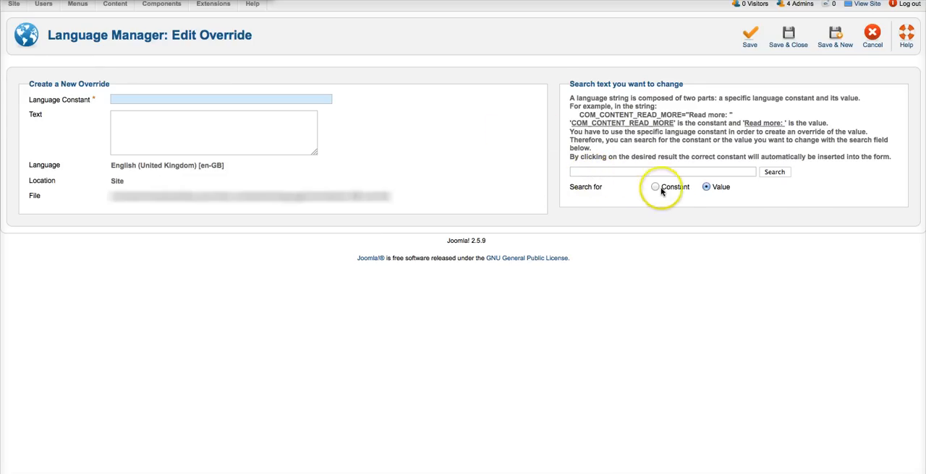
click(654, 187)
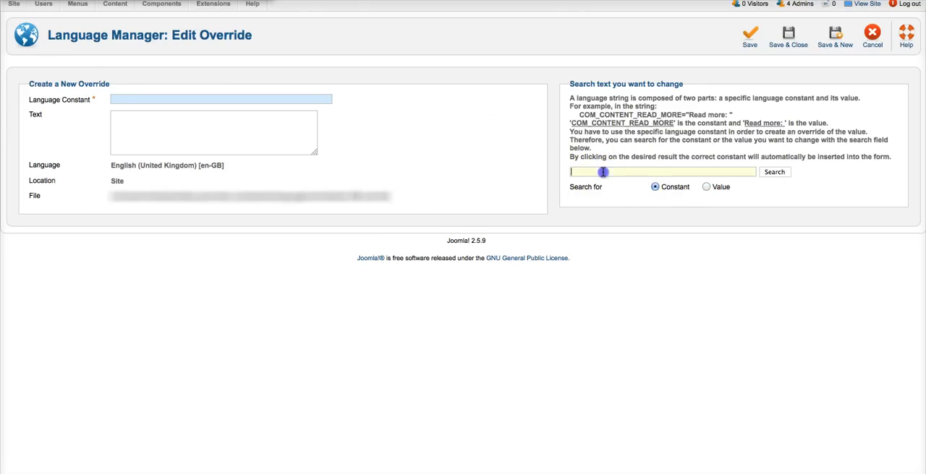
click(774, 172)
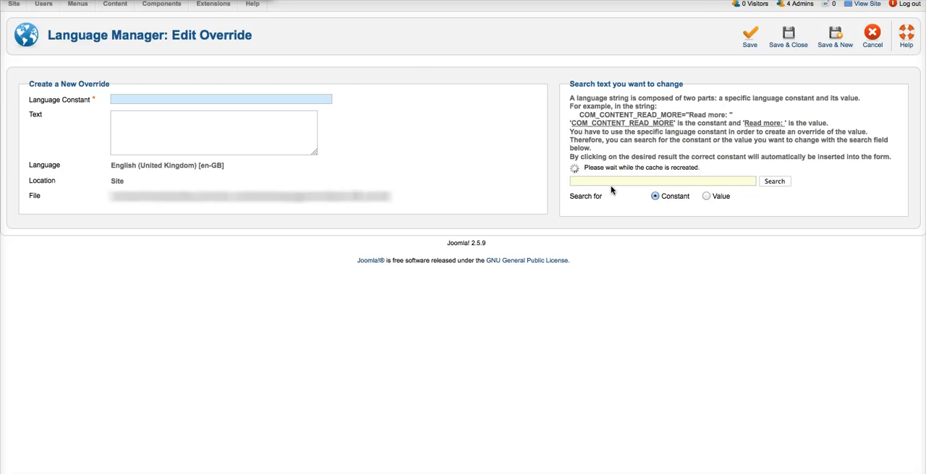
mouse_move(586, 187)
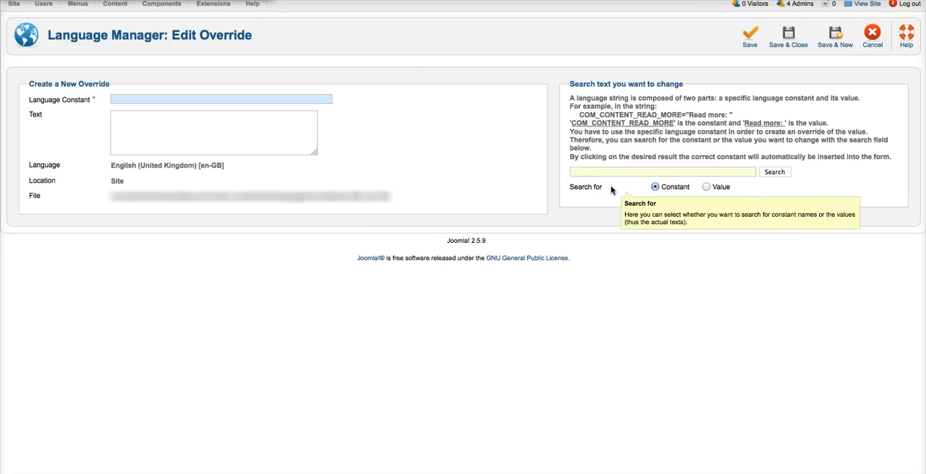
text(K2_LATEST_FROM)
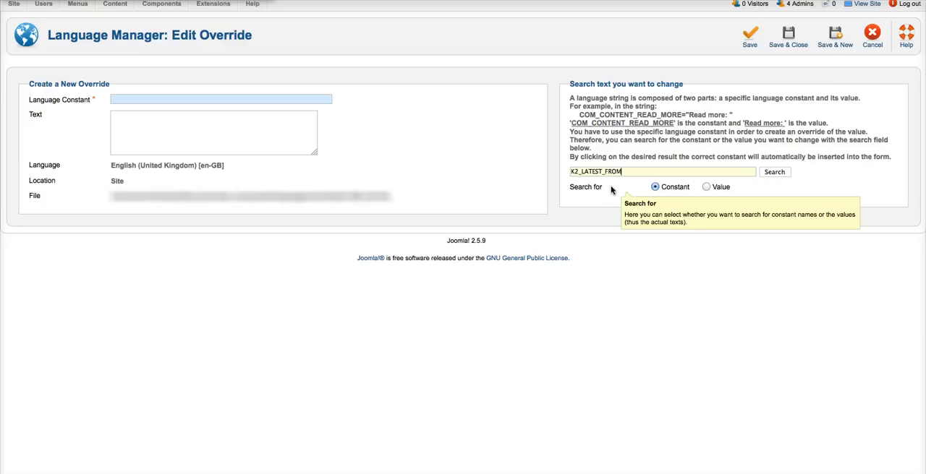
click(774, 172)
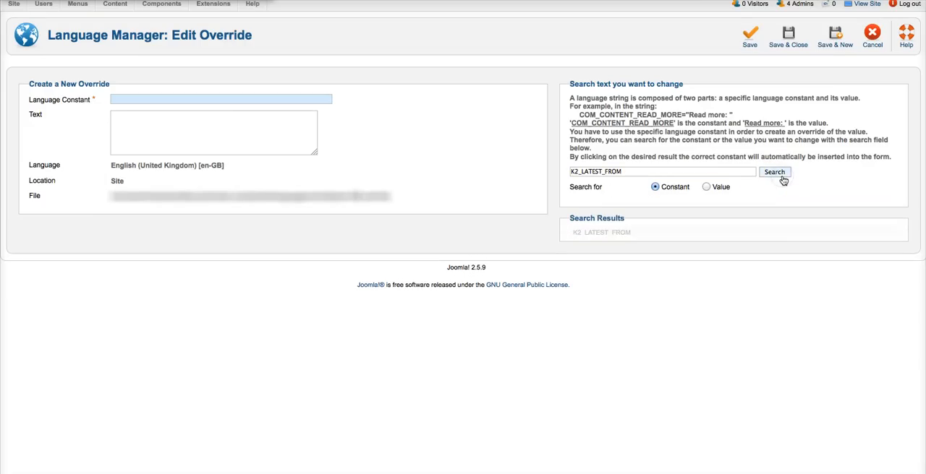
click(774, 172)
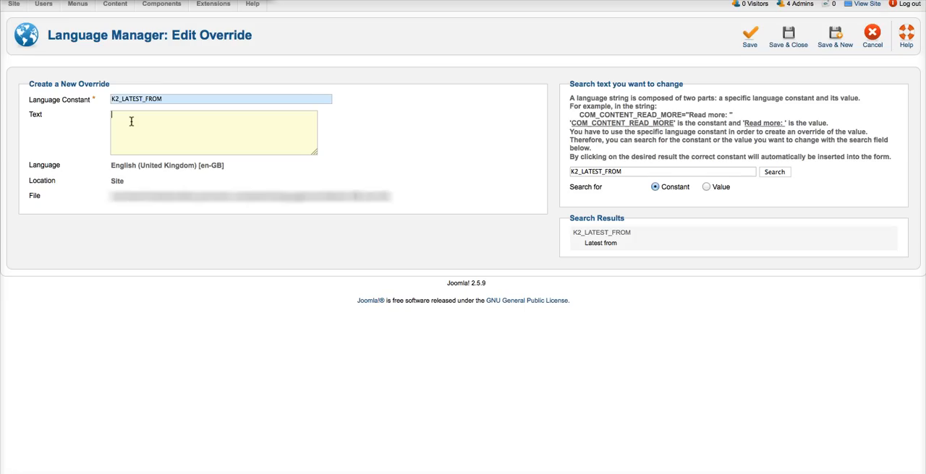
Step: Set the override text to 'Courses from' and save it back to the overrides list
text(Courses f)
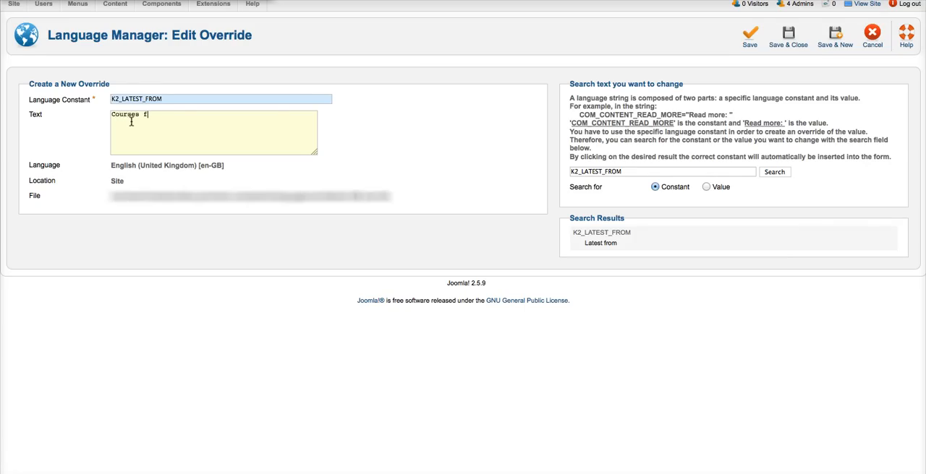
text(rom)
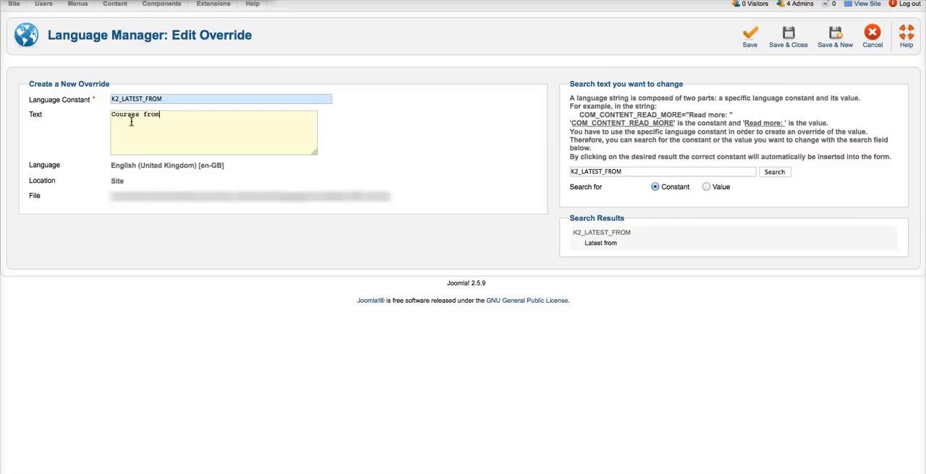
mouse_move(787, 36)
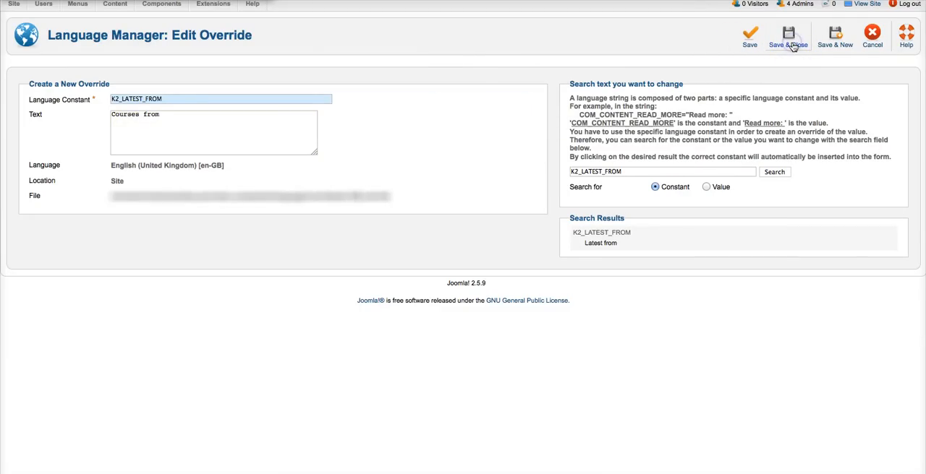
click(787, 35)
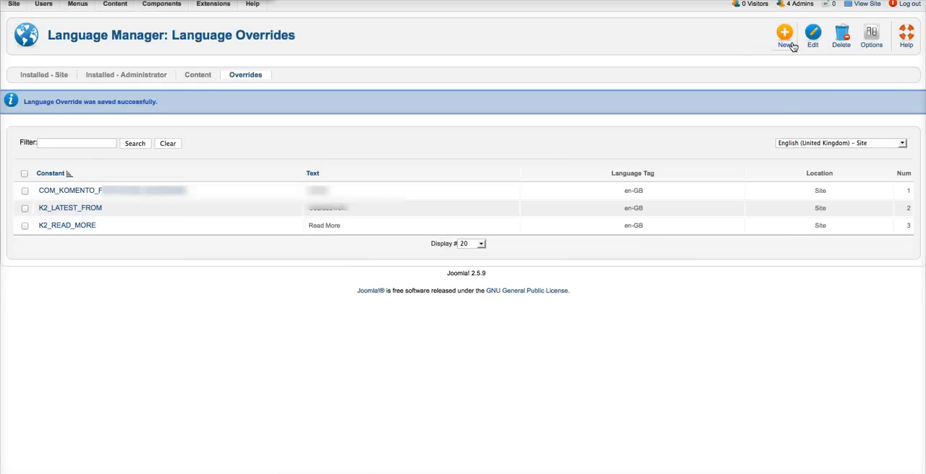
mouse_move(505, 56)
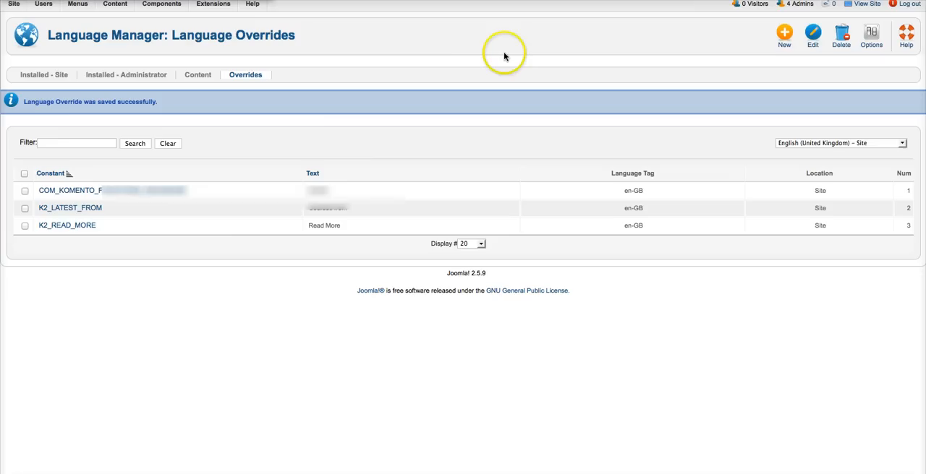
mouse_move(332, 48)
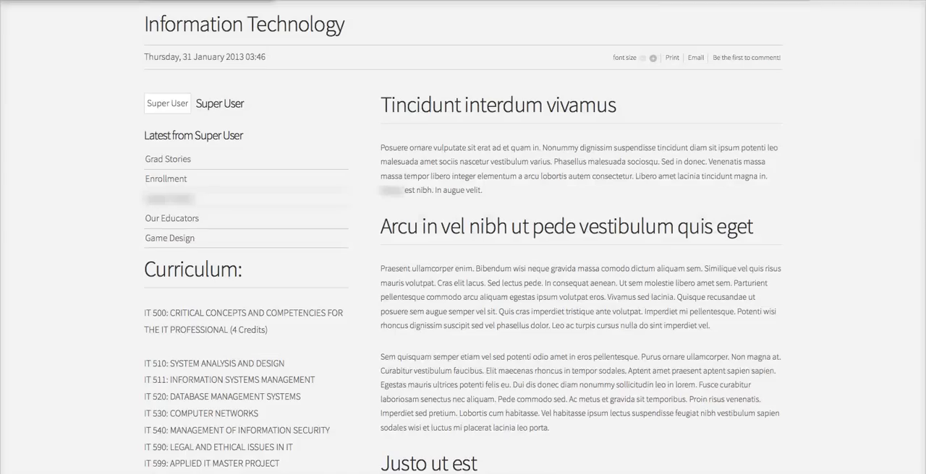
mouse_move(98, 81)
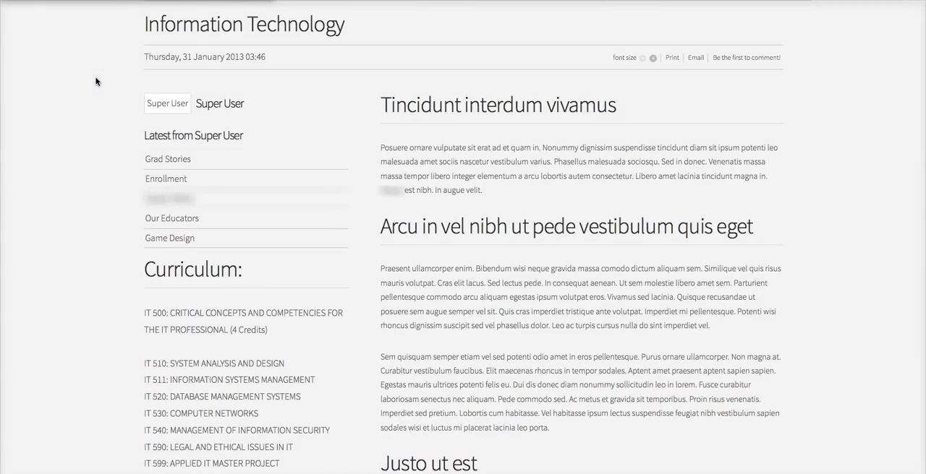
Step: Reload the front-end item page so the sidebar reads 'Courses from Super User'
click(206, 136)
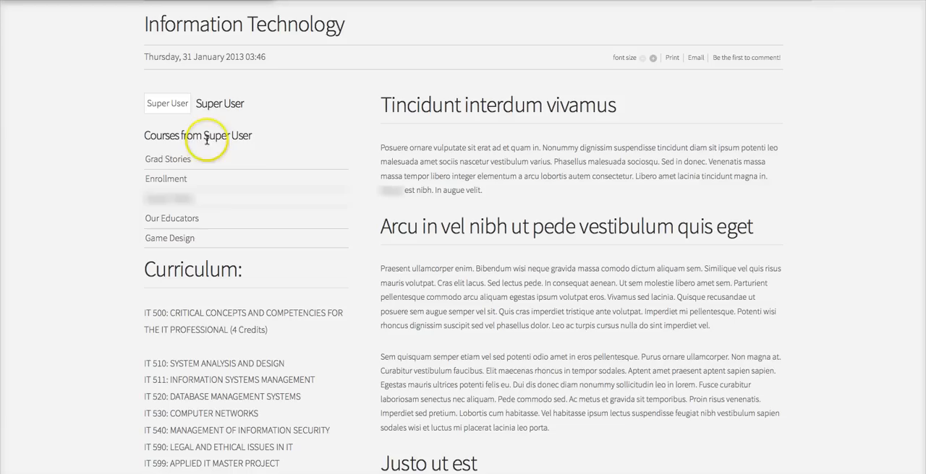